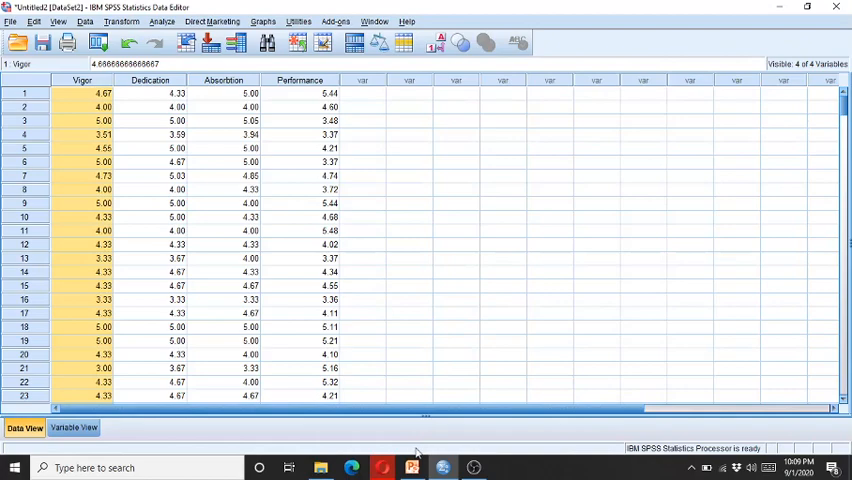
# Switch from the SPSS data editor to the Multicollinearity presentation.
pyautogui.click(412, 468)
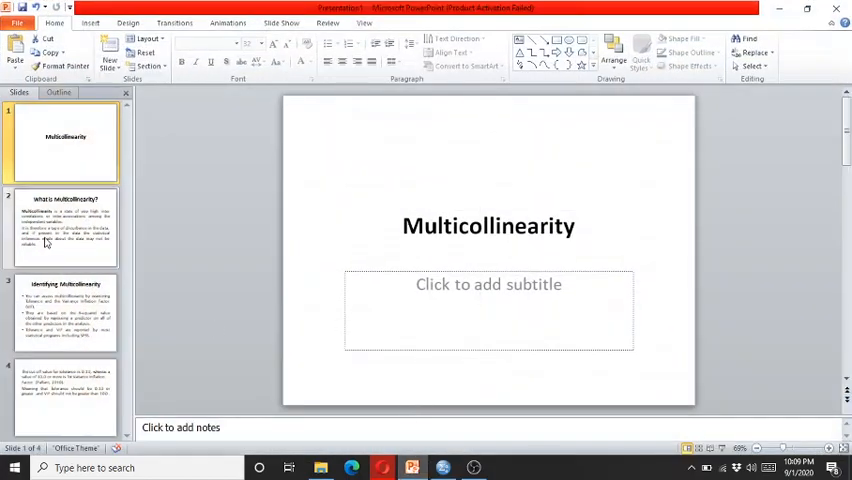
# Step through the slides to the one giving tolerance ≥ 0.10 and VIF ≤ 10.0.
pyautogui.click(64, 228)
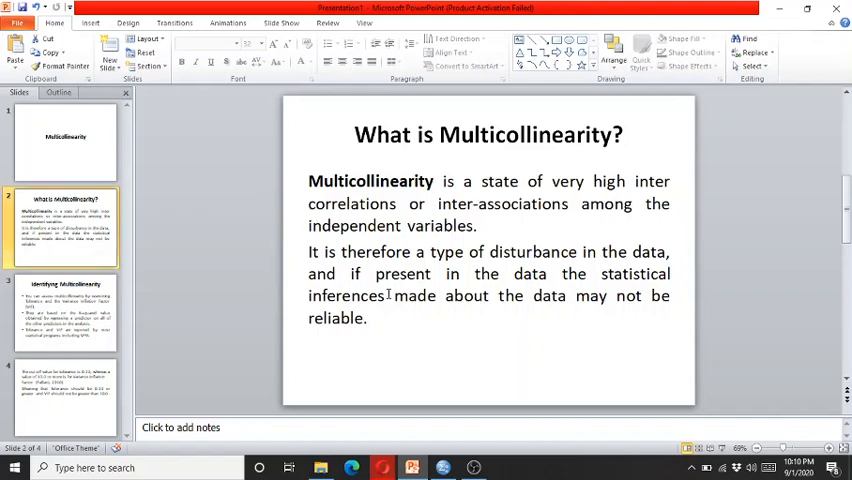
pyautogui.moveTo(466, 340)
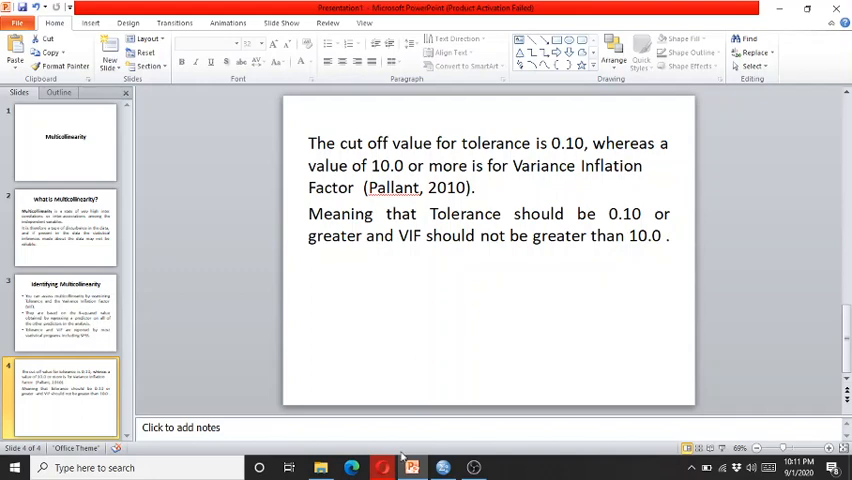
# Return to the SPSS dataset with Vigor, Dedication, Absorption and Performance.
pyautogui.click(408, 464)
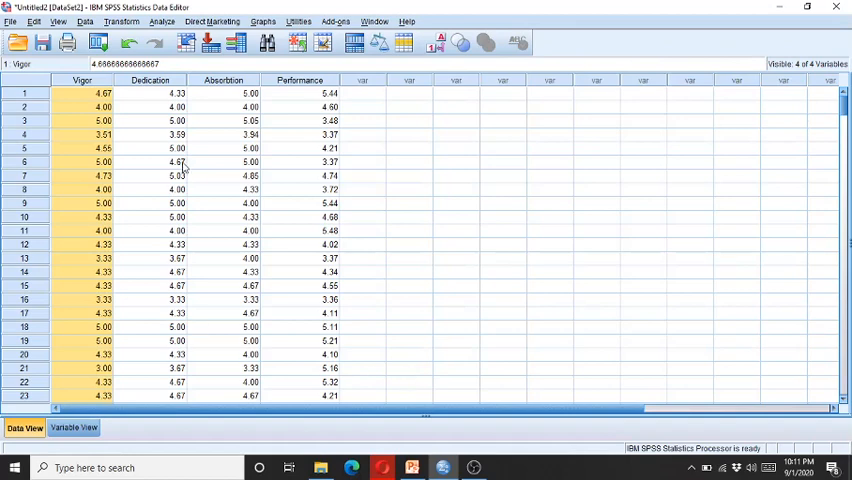
pyautogui.moveTo(222, 90)
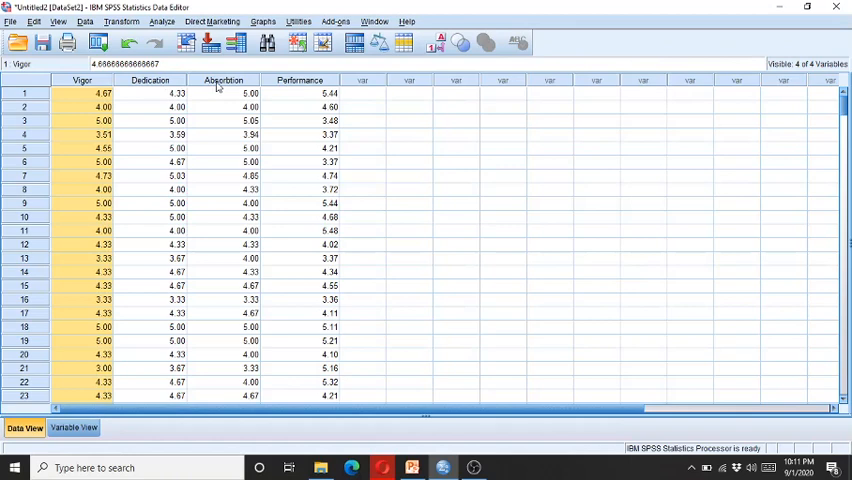
pyautogui.moveTo(302, 88)
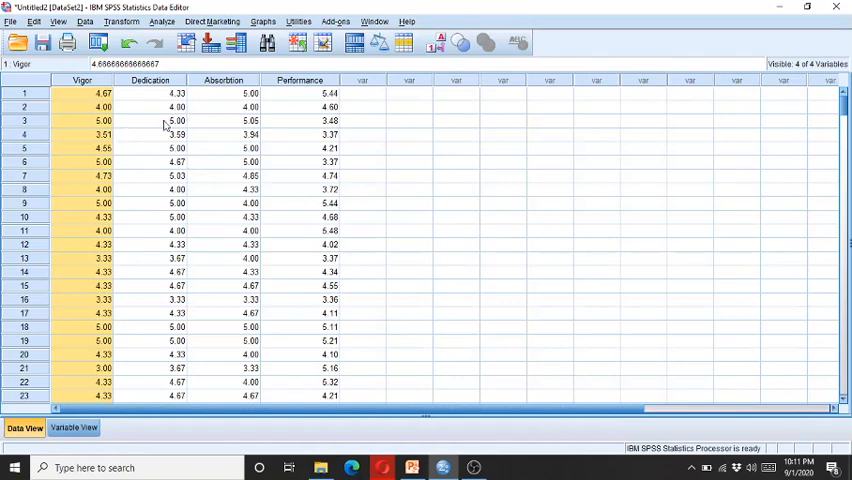
pyautogui.moveTo(158, 20)
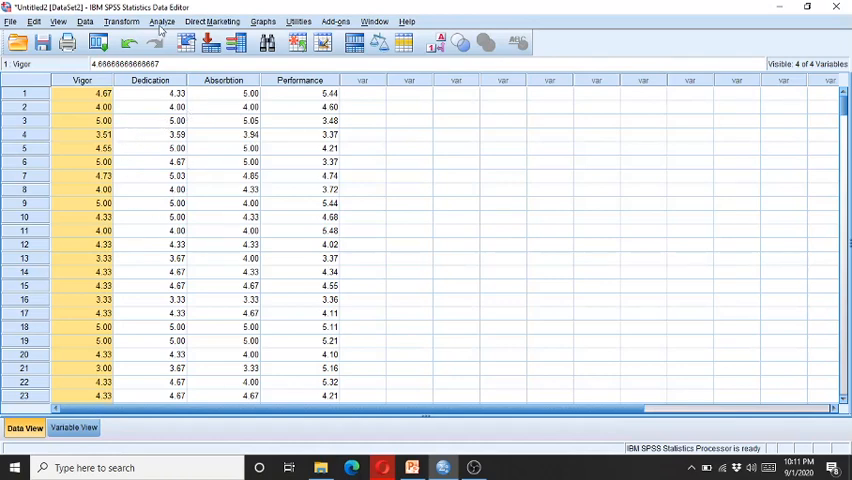
# Set up a linear regression: Performance dependent, Vigor, Dedication and Absorption as independents.
pyautogui.click(156, 18)
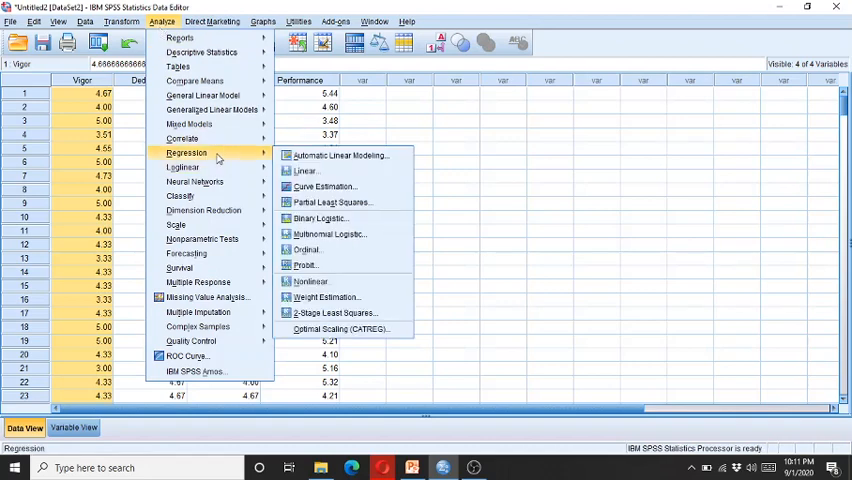
pyautogui.click(308, 170)
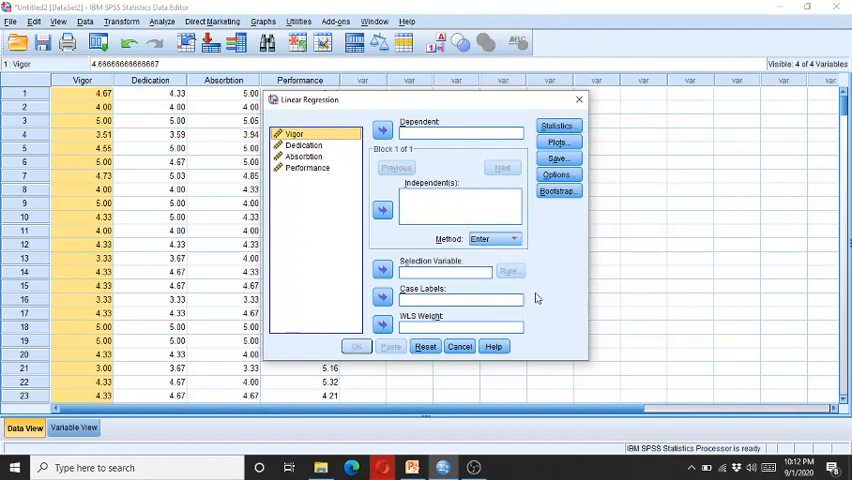
pyautogui.moveTo(324, 176)
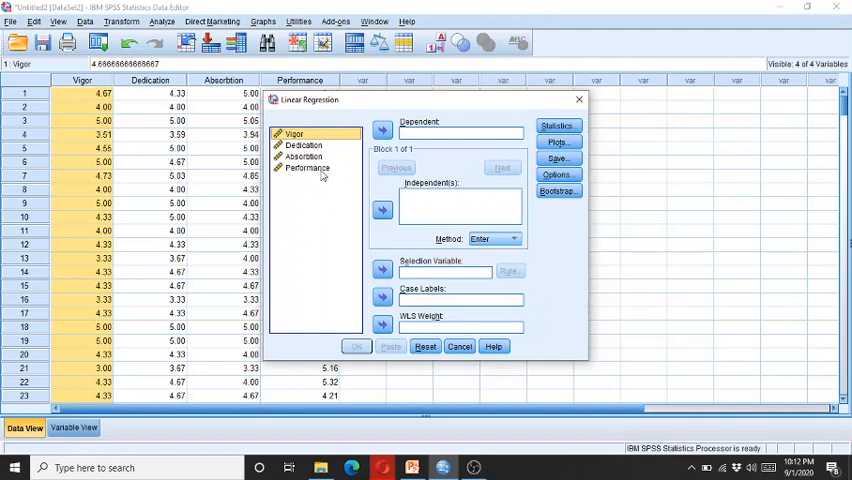
pyautogui.click(308, 168)
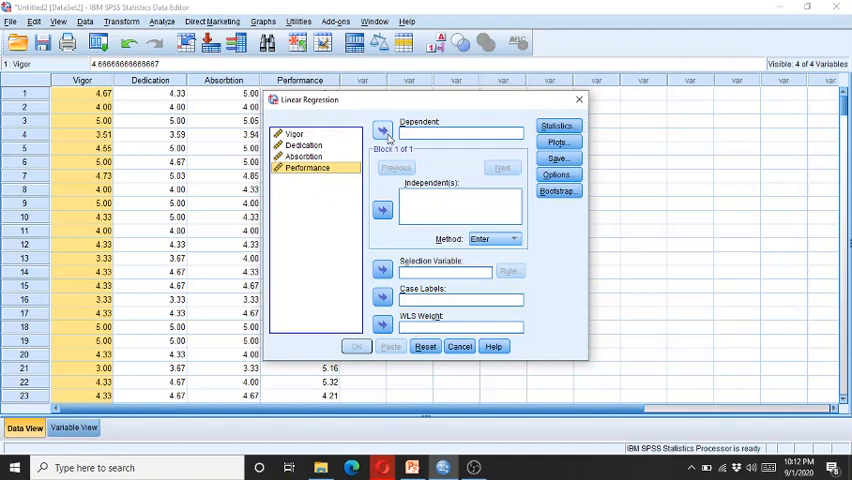
pyautogui.click(382, 132)
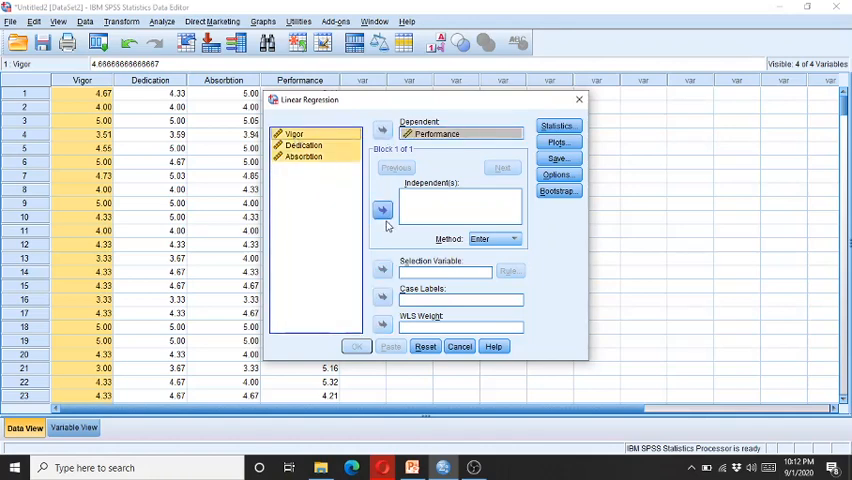
pyautogui.click(380, 210)
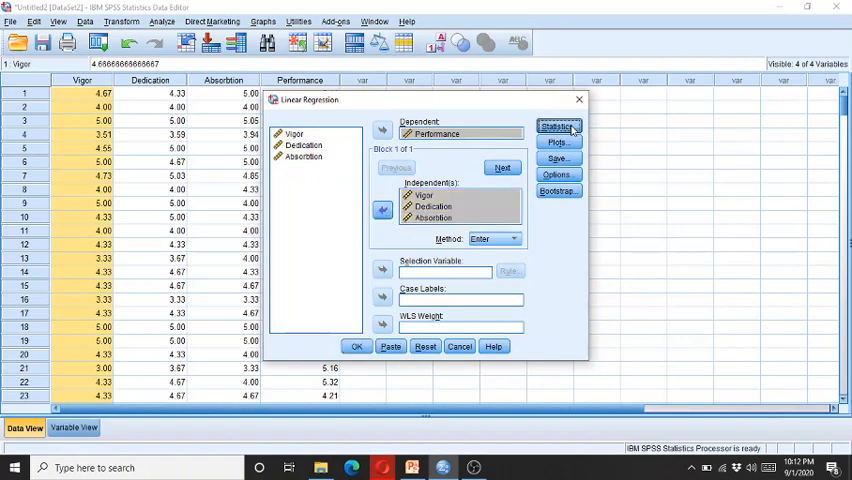
# Request collinearity diagnostics and R squared change in the regression statistics.
pyautogui.click(556, 126)
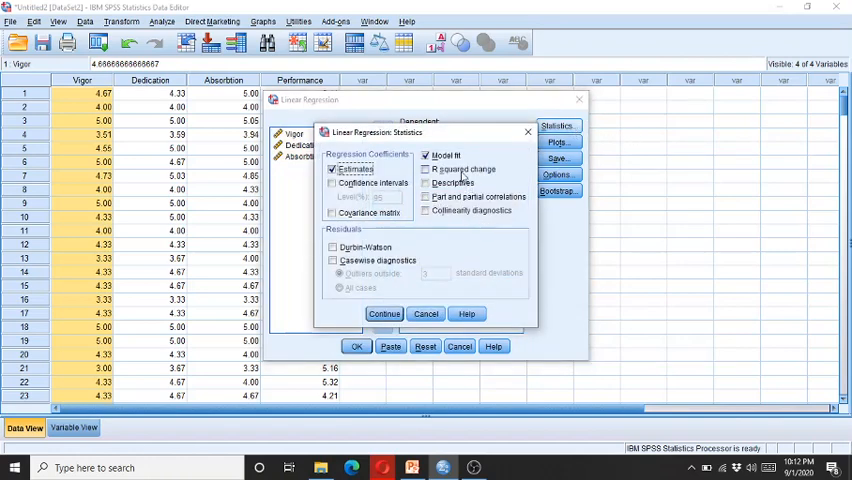
pyautogui.click(424, 212)
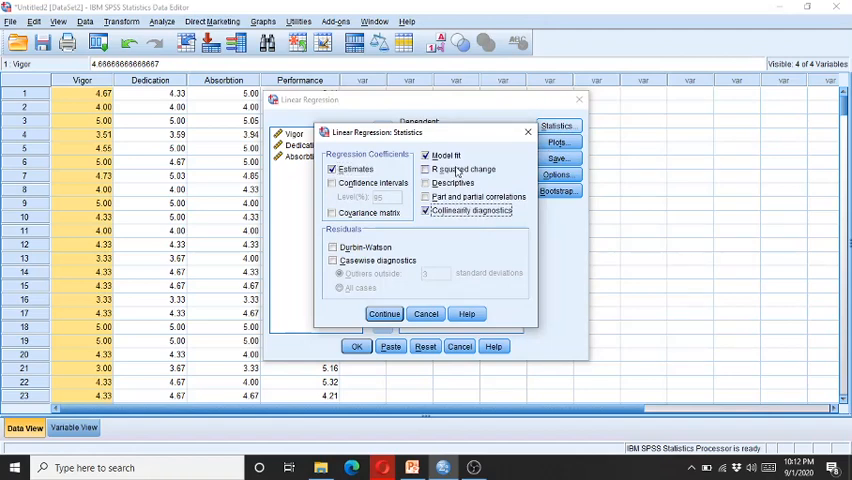
pyautogui.click(426, 168)
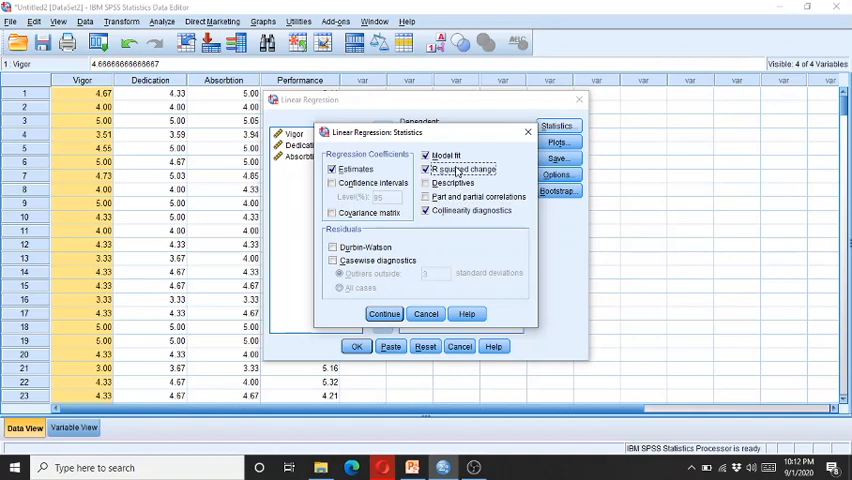
pyautogui.click(384, 312)
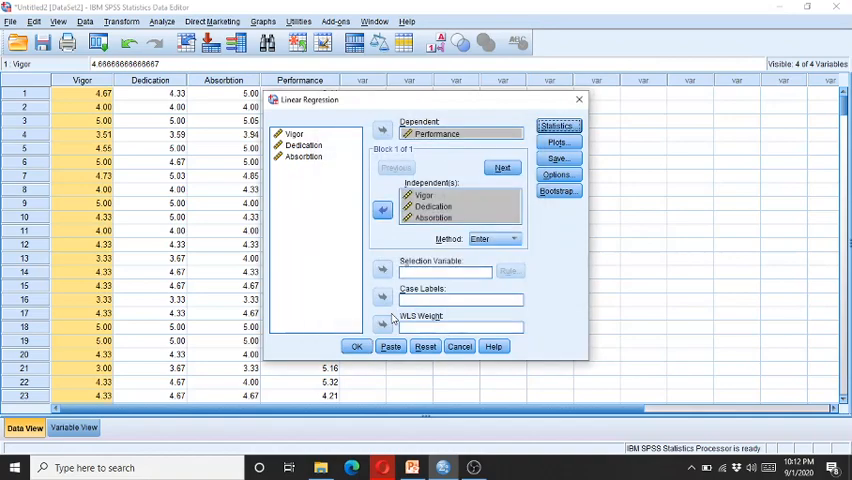
pyautogui.click(356, 346)
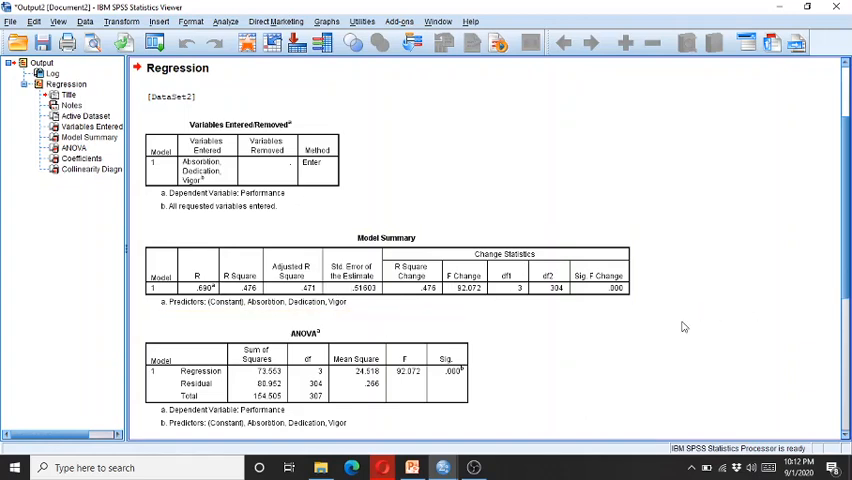
pyautogui.scroll(-3)
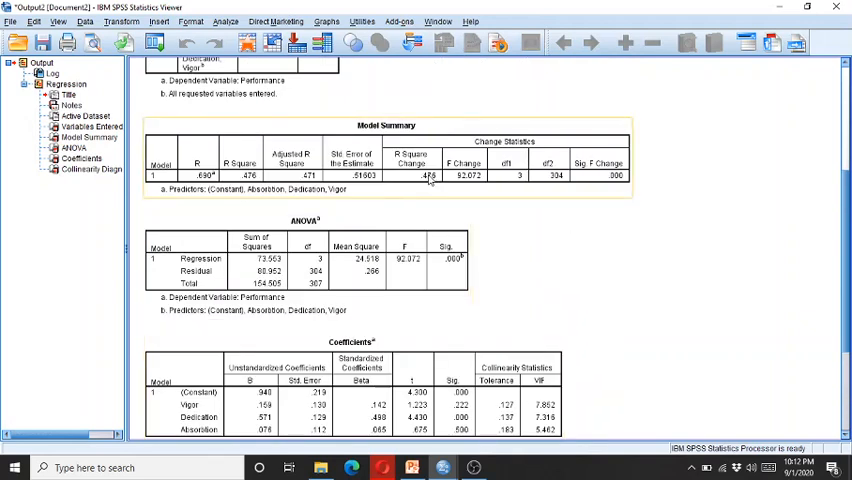
pyautogui.moveTo(428, 178)
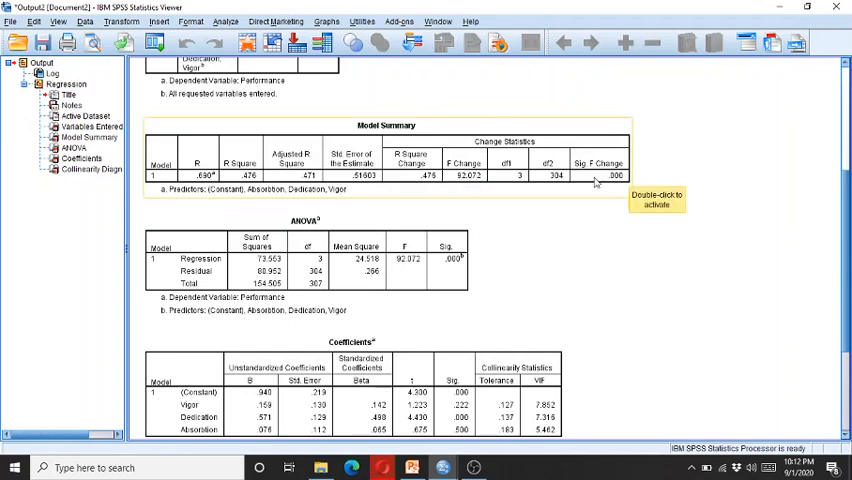
pyautogui.scroll(-3)
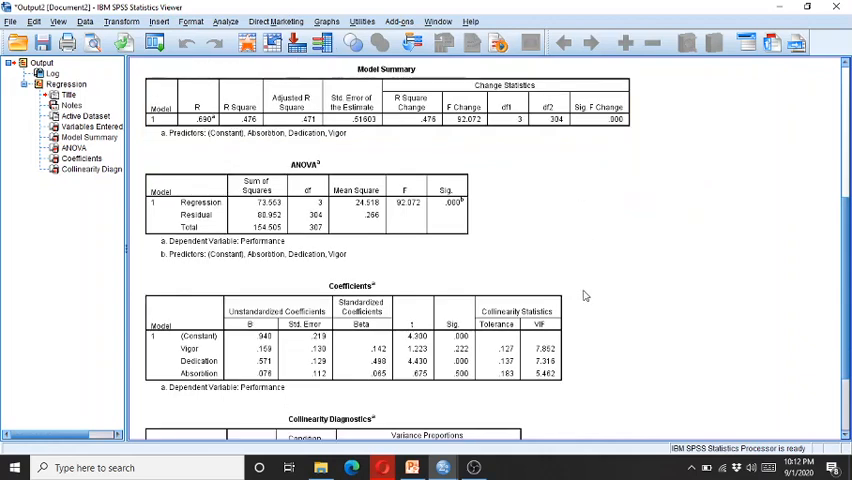
pyautogui.scroll(-3)
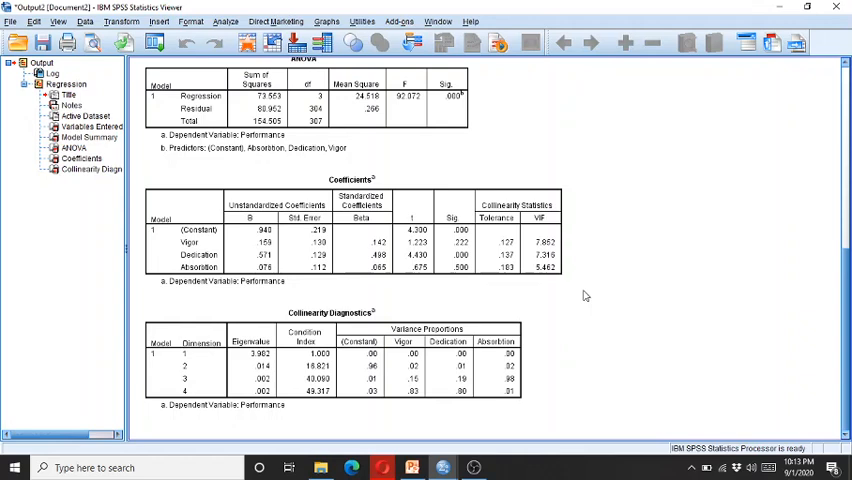
pyautogui.click(496, 230)
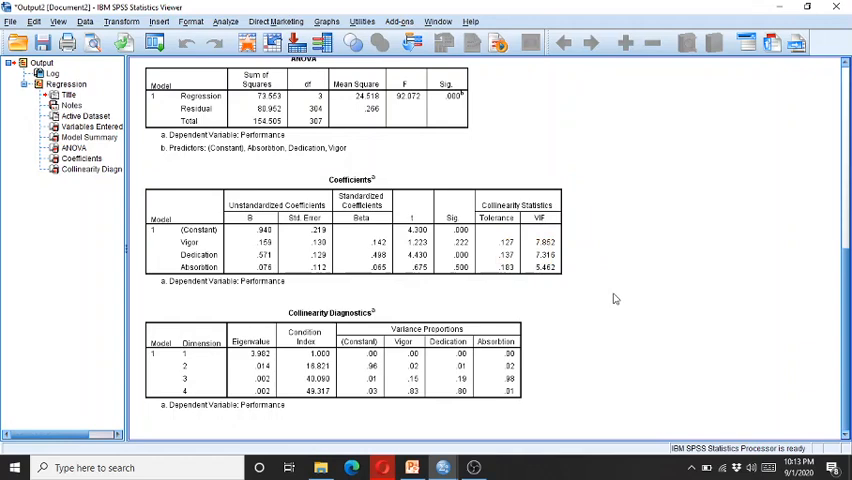
pyautogui.moveTo(560, 312)
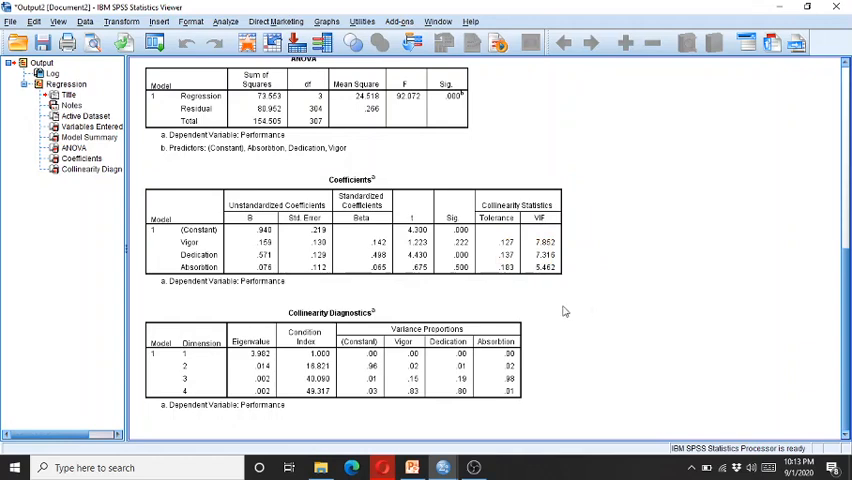
pyautogui.moveTo(504, 244)
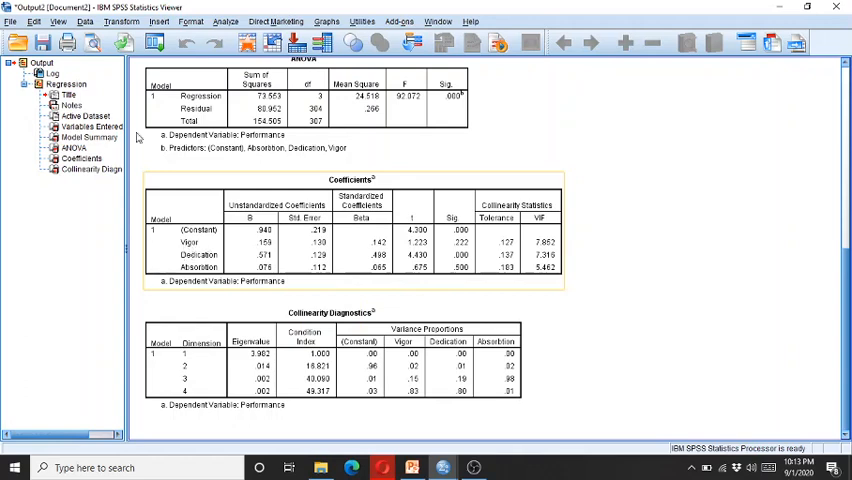
# Run a Pearson bivariate correlation between Vigor and Dedication.
pyautogui.click(226, 16)
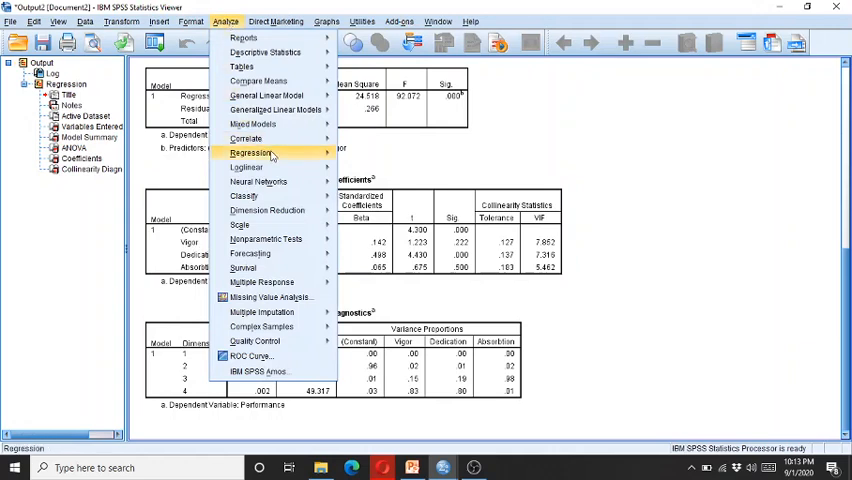
pyautogui.moveTo(246, 138)
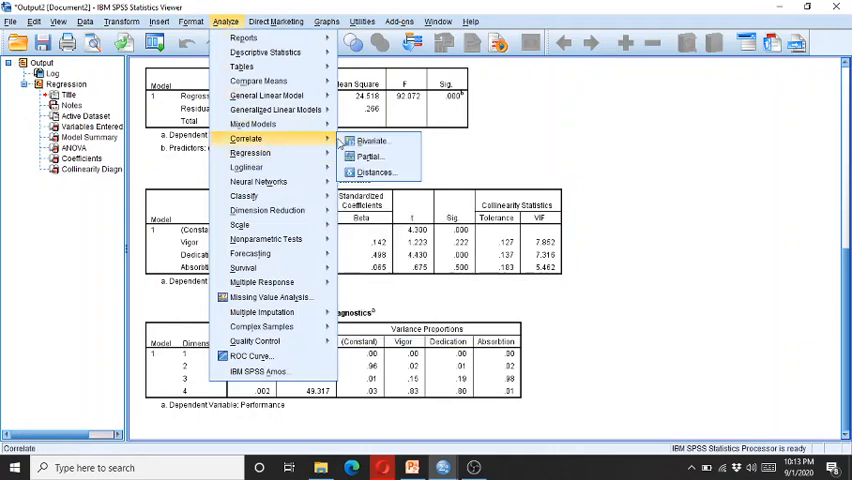
pyautogui.click(368, 140)
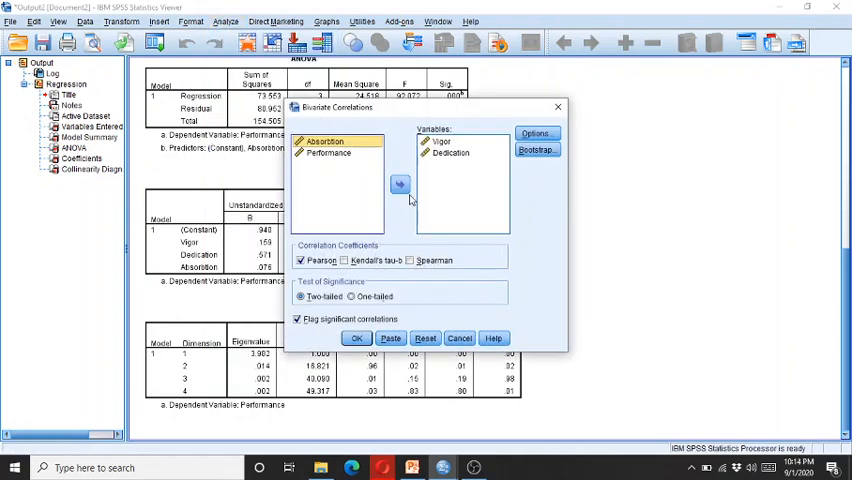
pyautogui.click(450, 154)
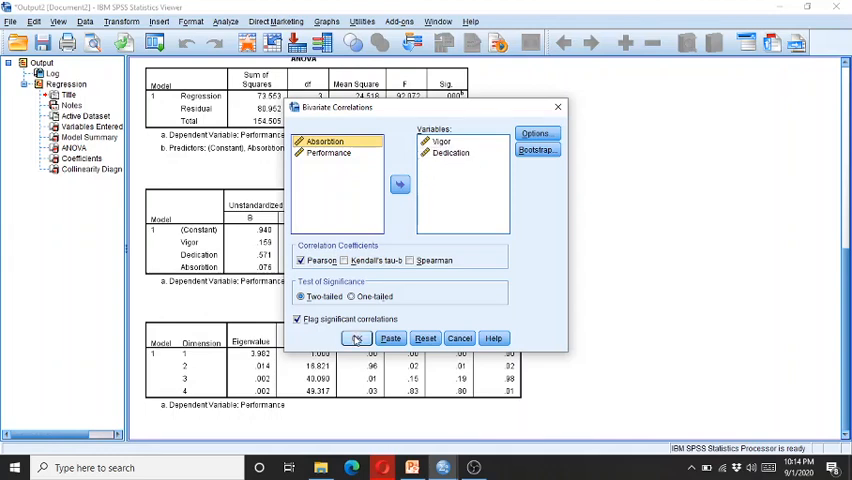
pyautogui.click(356, 338)
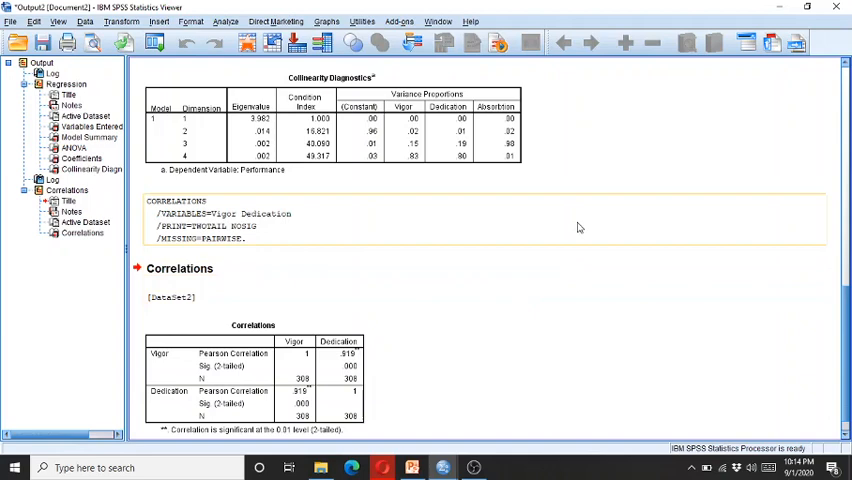
pyautogui.click(480, 332)
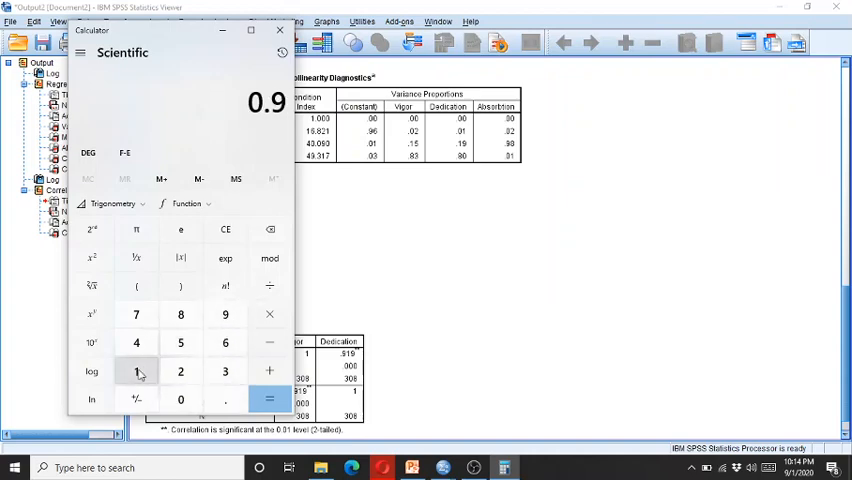
# Square the correlation 0.91 to 0.8281 in Calculator and enter 0.82.
pyautogui.click(96, 258)
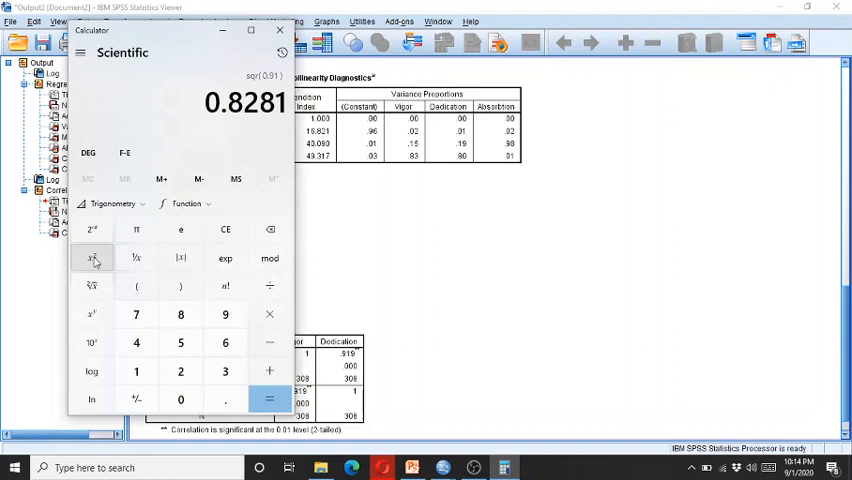
pyautogui.moveTo(180, 230)
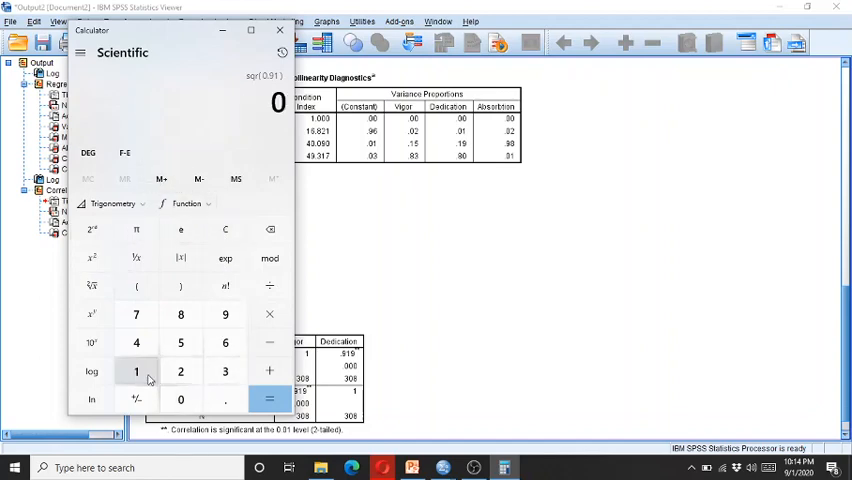
pyautogui.click(136, 368)
pyautogui.write('.82')
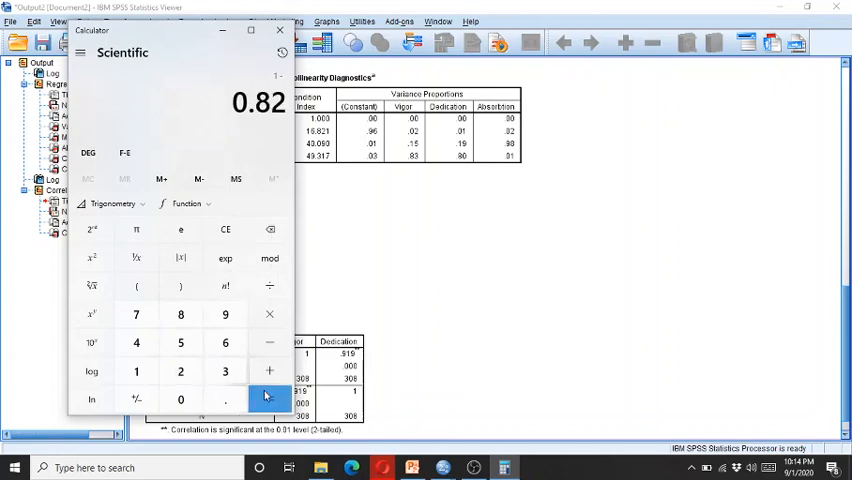
pyautogui.click(266, 398)
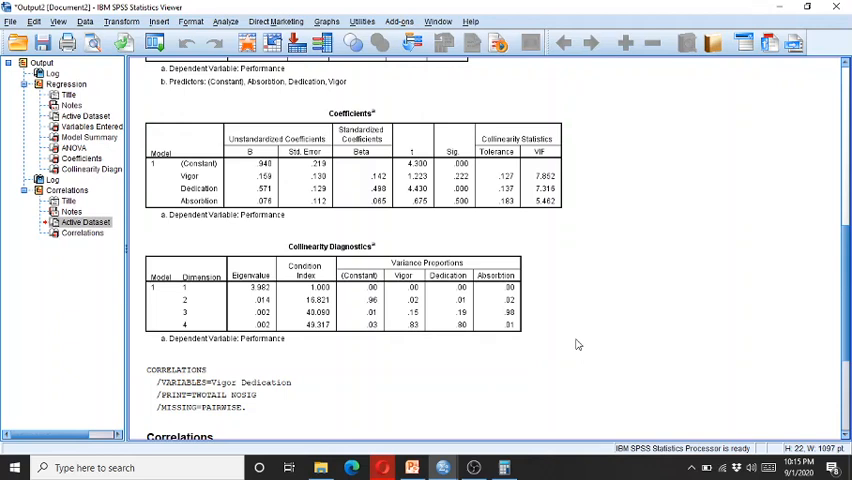
pyautogui.moveTo(606, 314)
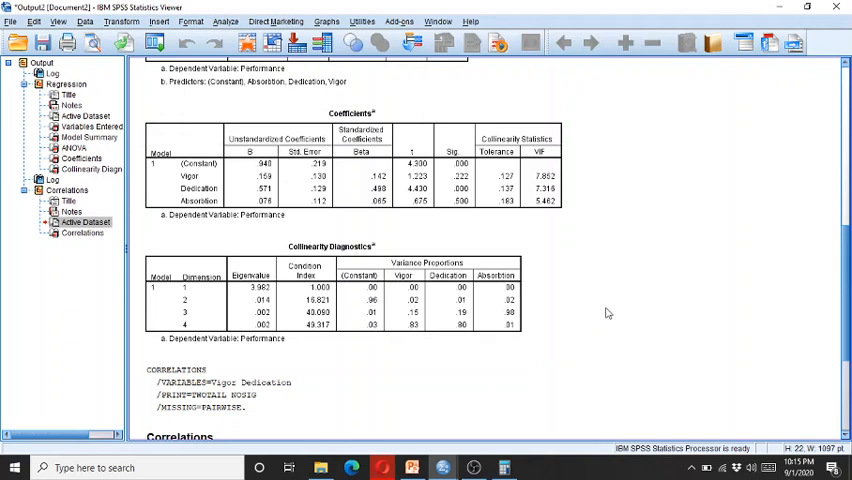
pyautogui.moveTo(612, 308)
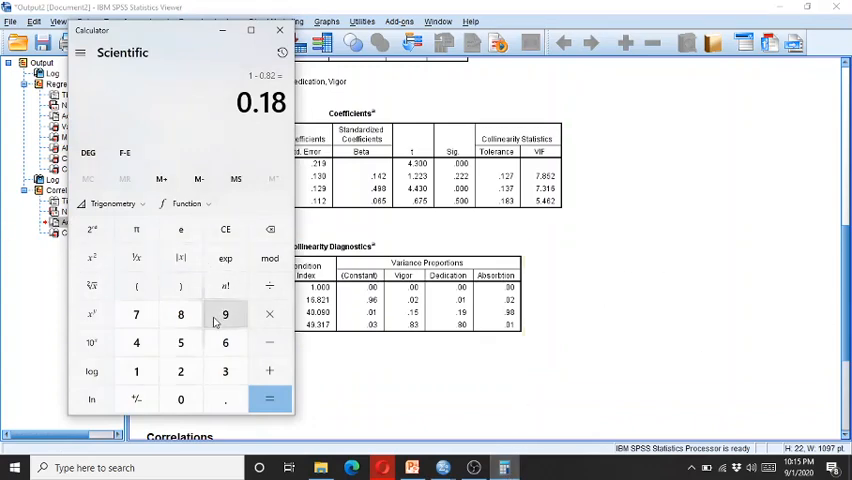
pyautogui.moveTo(180, 316)
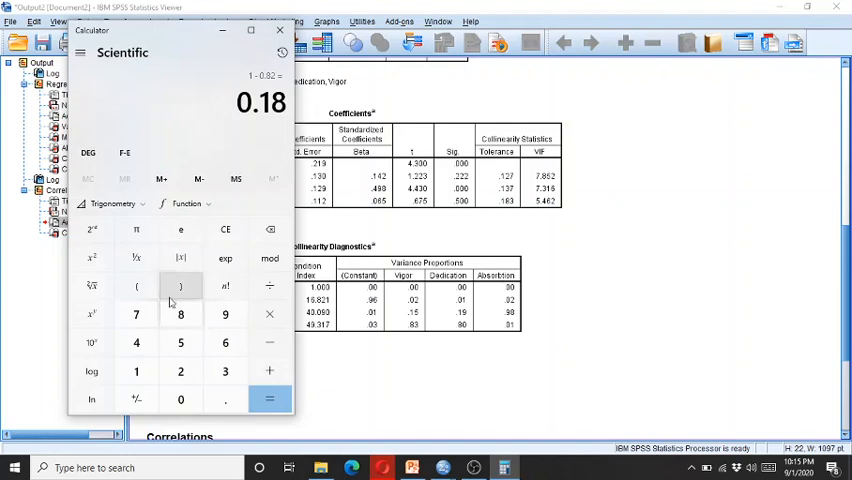
pyautogui.moveTo(134, 232)
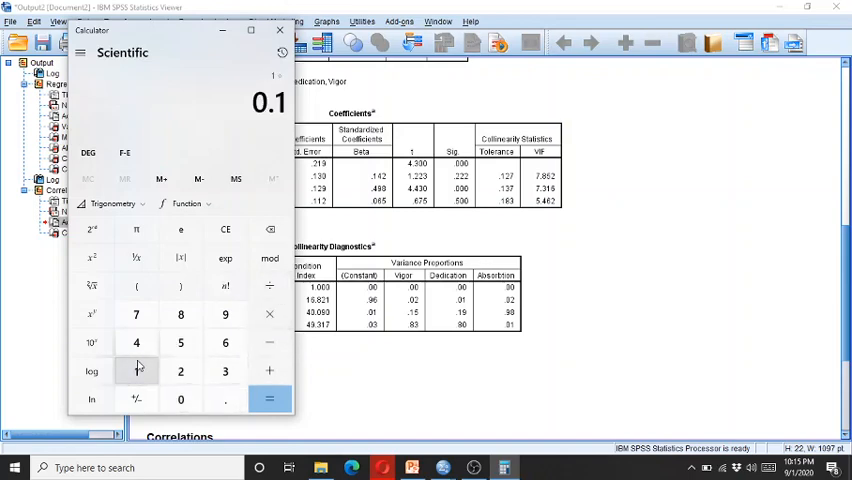
# Compute 1 − 0.82 = 0.18 and 1 ÷ 0.18 ≈ 5.56, then hide Calculator behind SPSS.
pyautogui.click(264, 400)
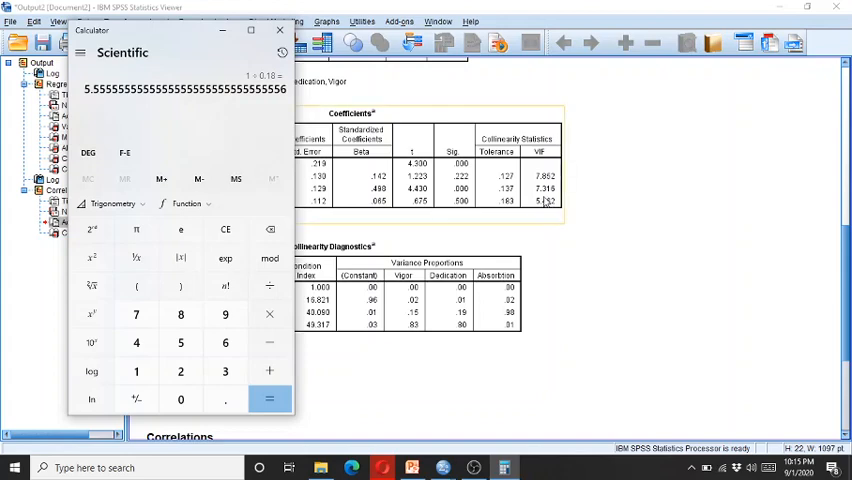
pyautogui.moveTo(548, 204)
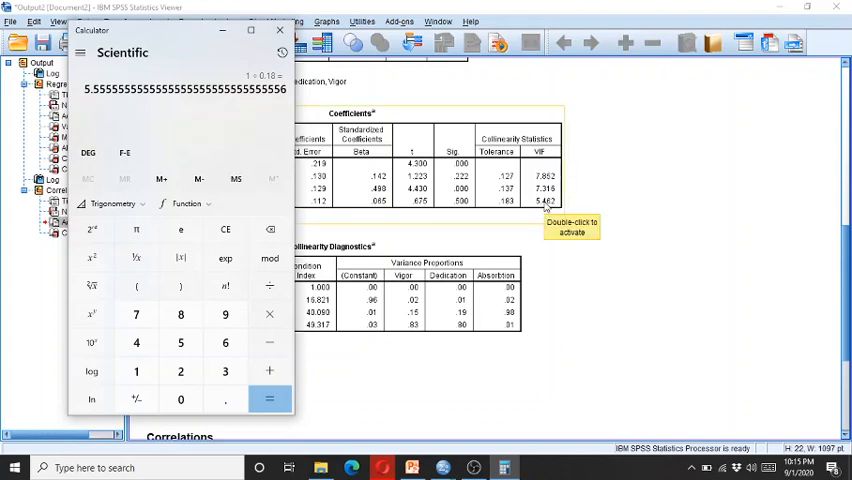
pyautogui.moveTo(614, 222)
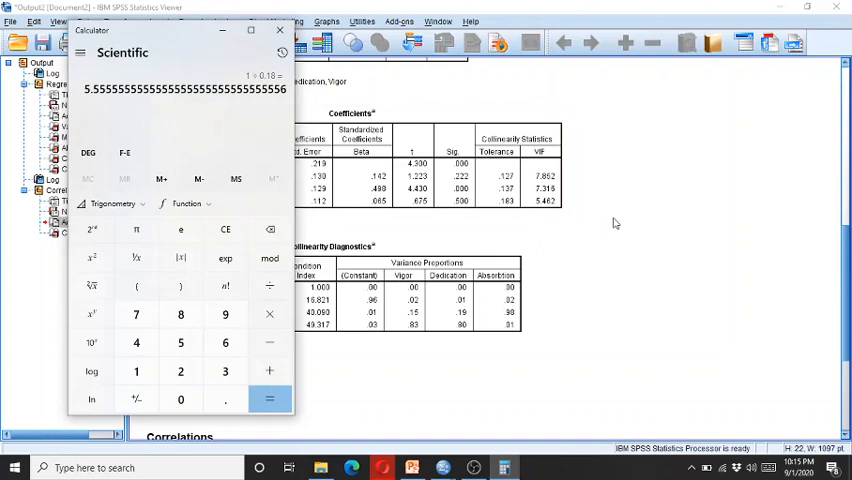
pyautogui.moveTo(604, 308)
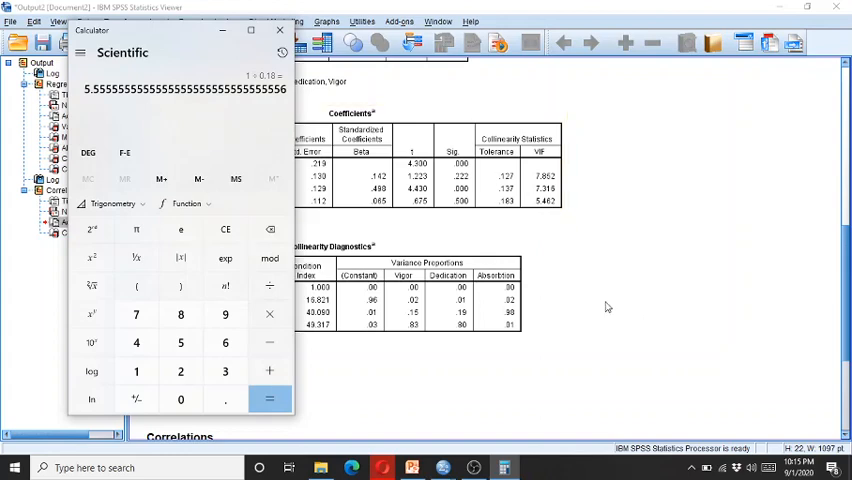
pyautogui.click(282, 32)
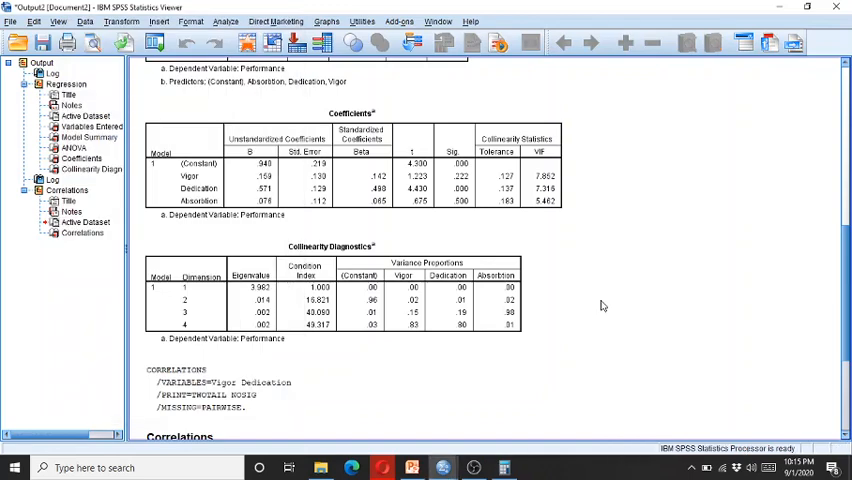
pyautogui.moveTo(574, 344)
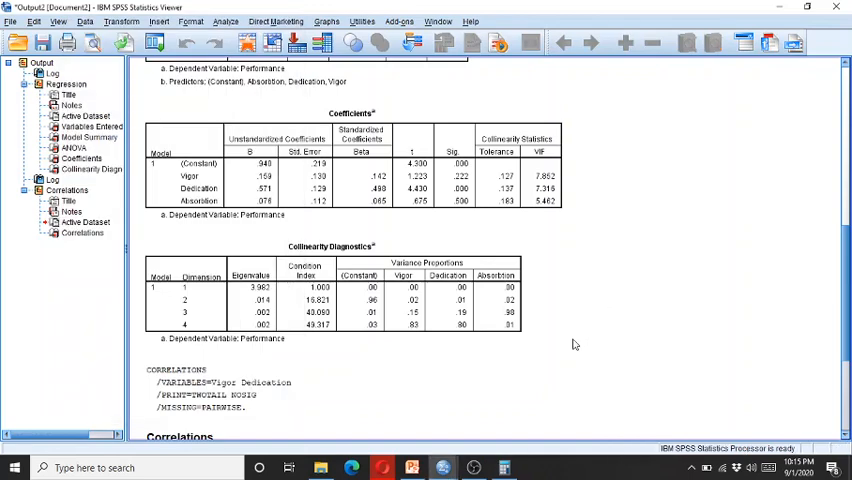